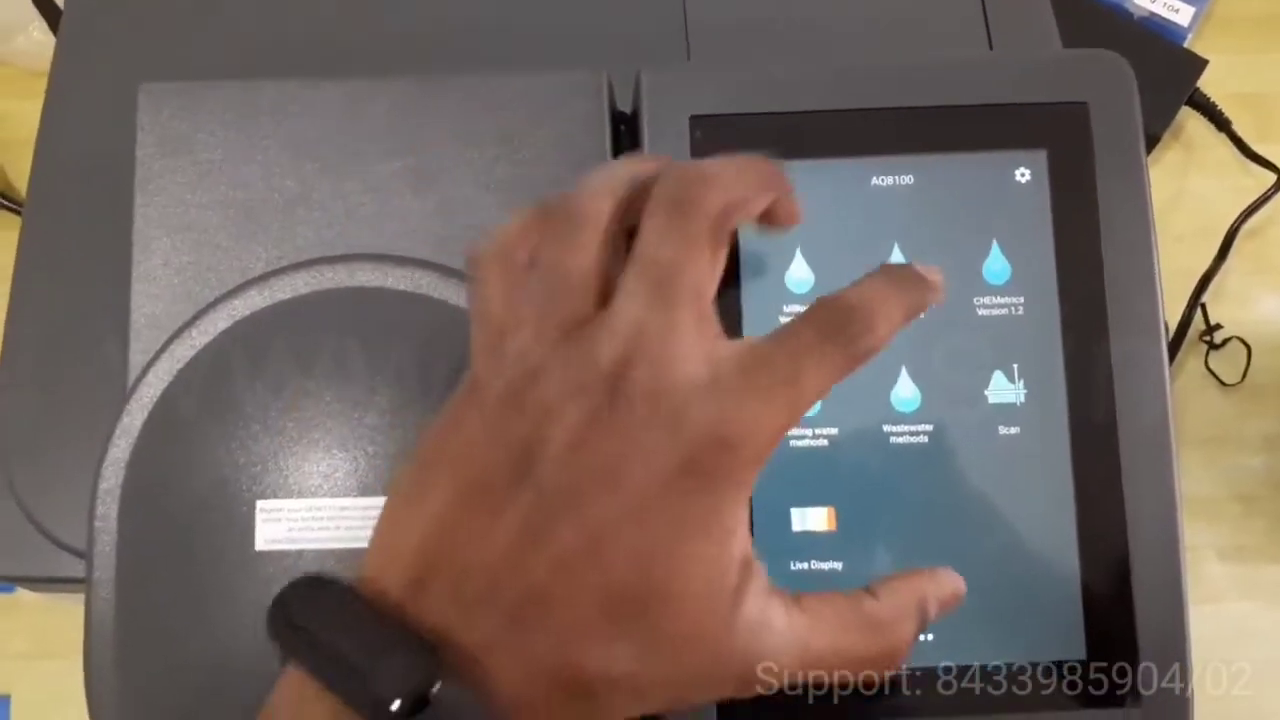
Browse the drinking water methods, view the AC4P71 Chlorine, Free details, then start Live Display at 592 nm ABS
left_click(996, 270)
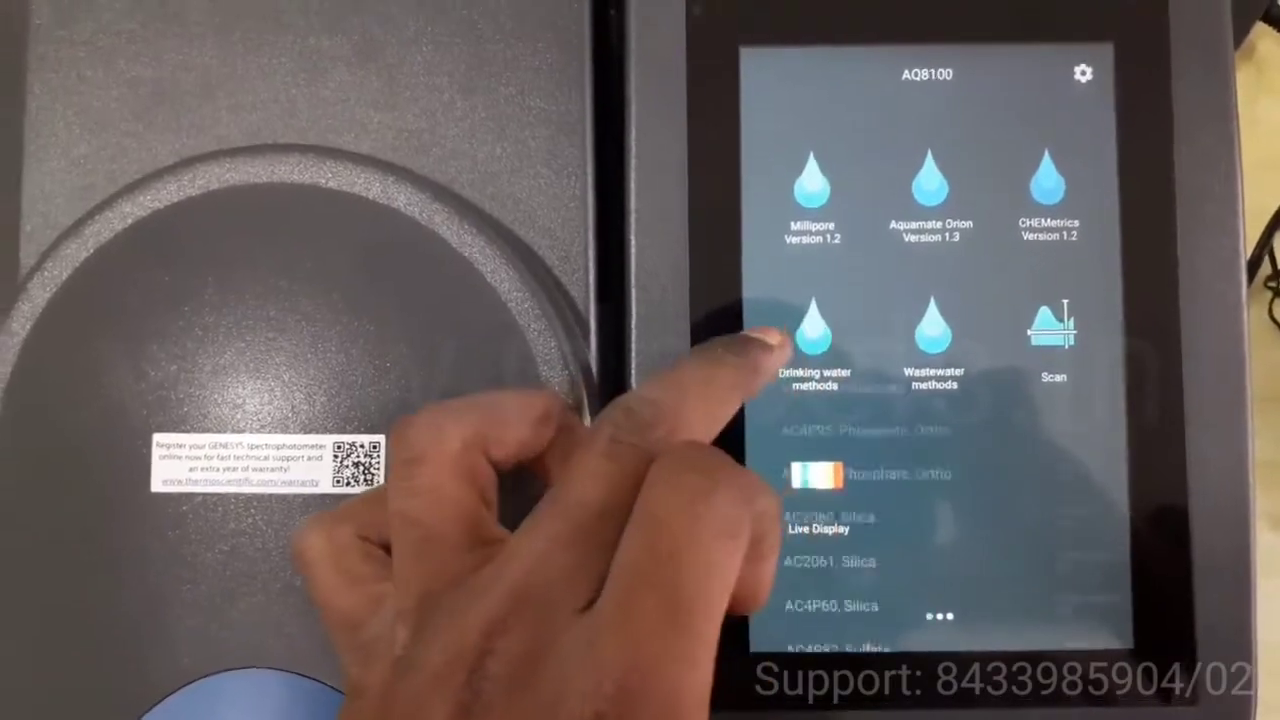
left_click(808, 330)
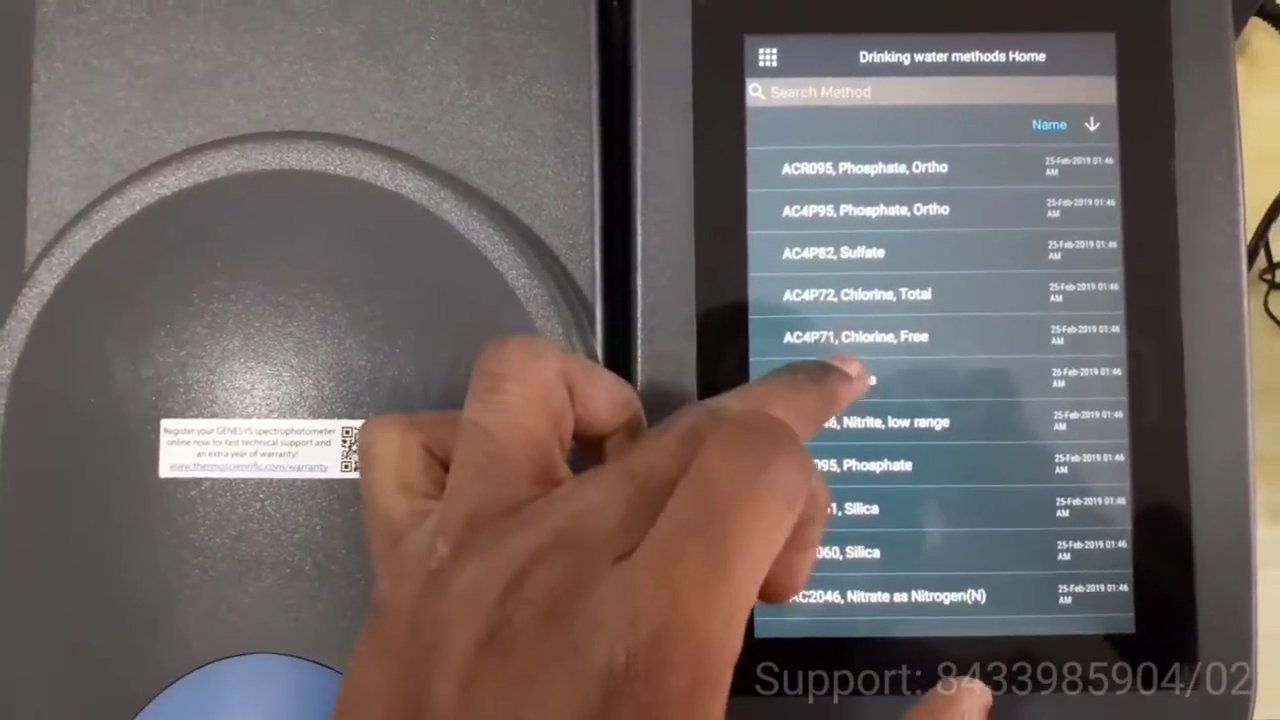
left_click(876, 336)
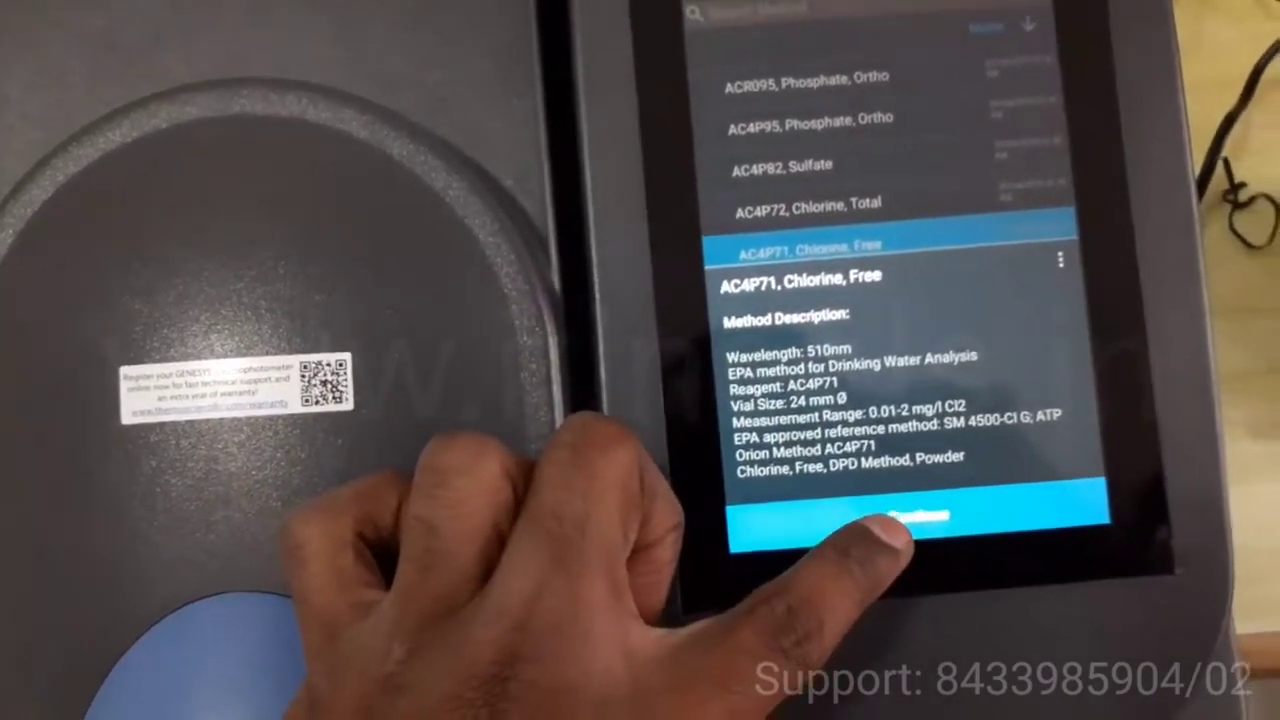
left_click(900, 516)
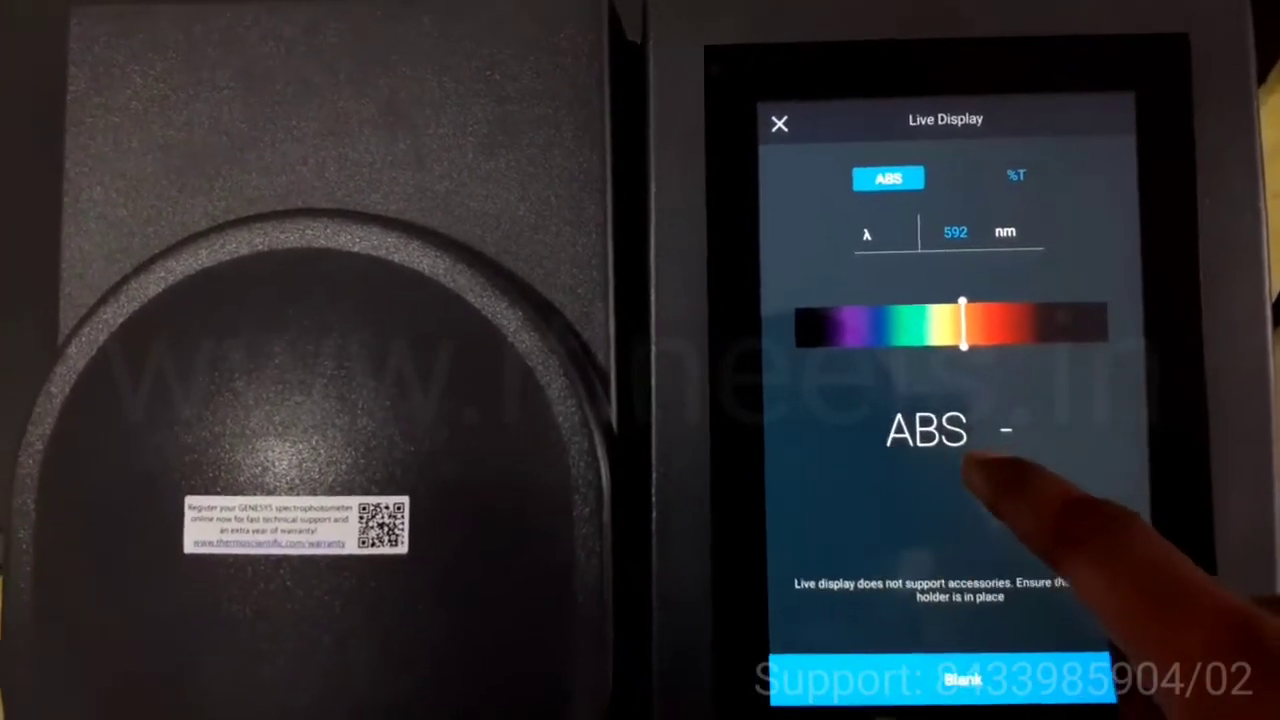
Leave Live Display and go to the Quant Home screen with its empty method list
left_click(1016, 176)
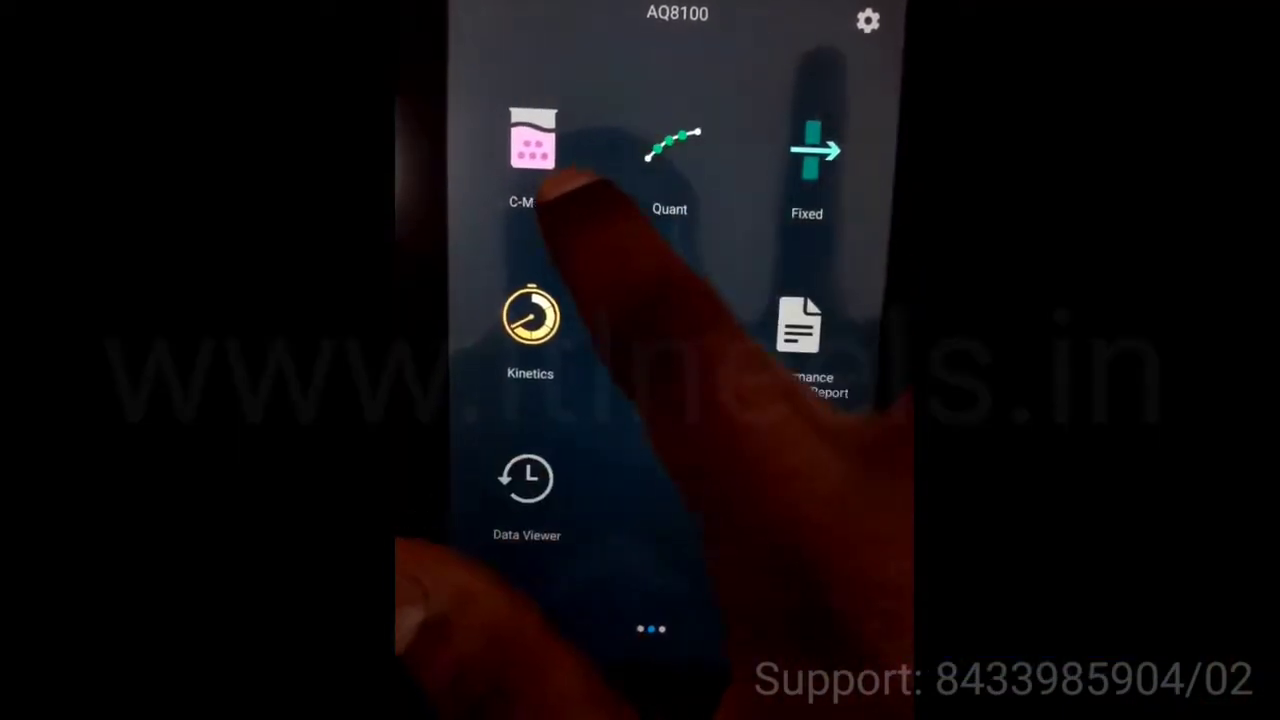
left_click(532, 144)
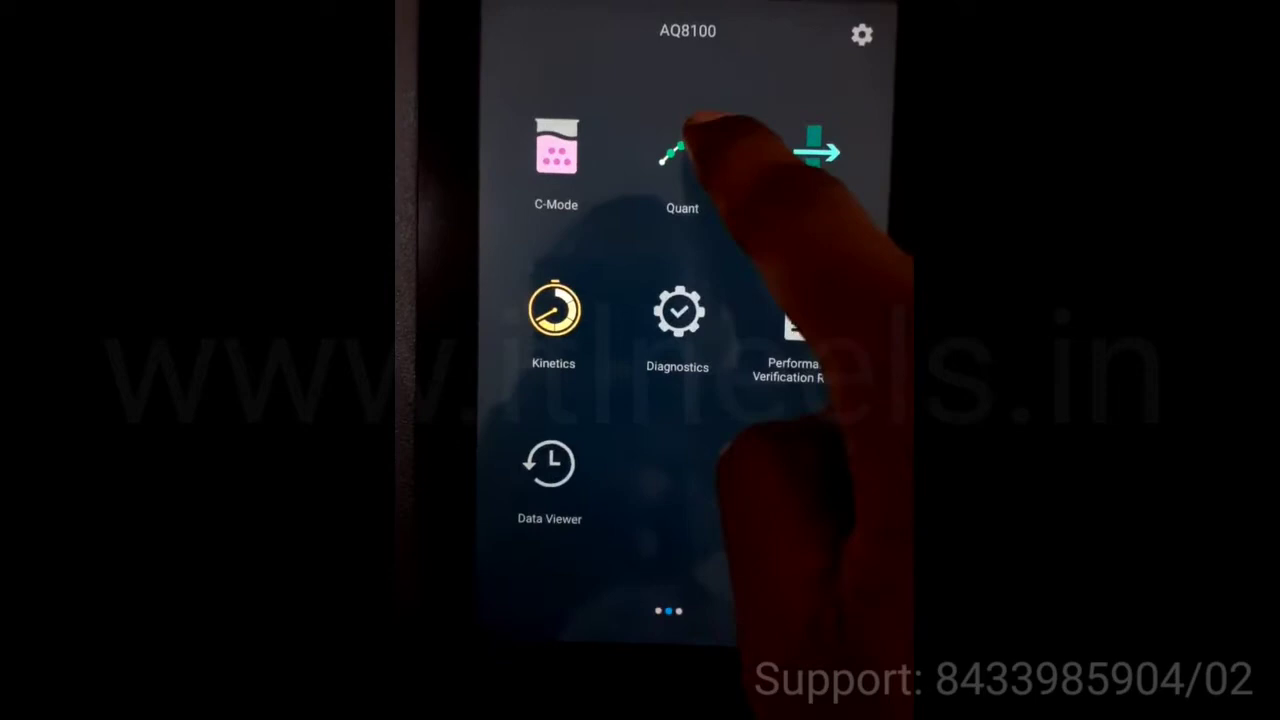
left_click(680, 152)
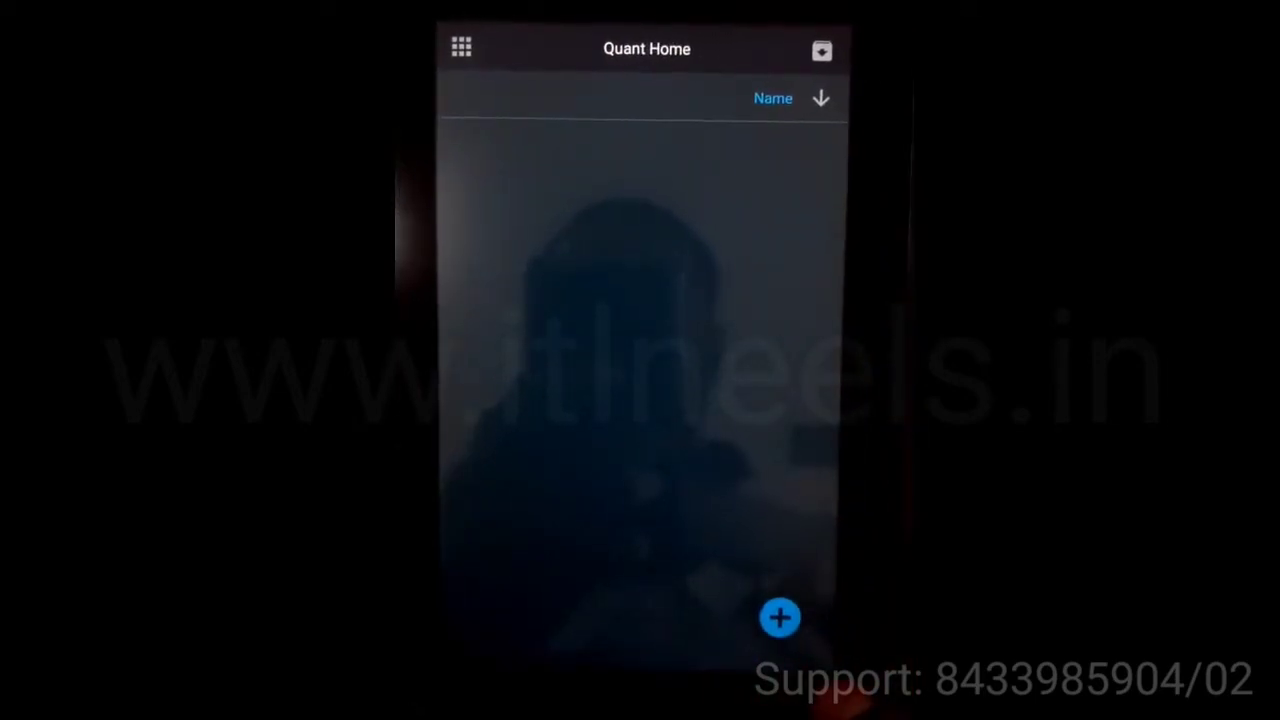
Start a new Quant method, keep the linear Y = AX + B equation and choose a concentration unit
left_click(780, 616)
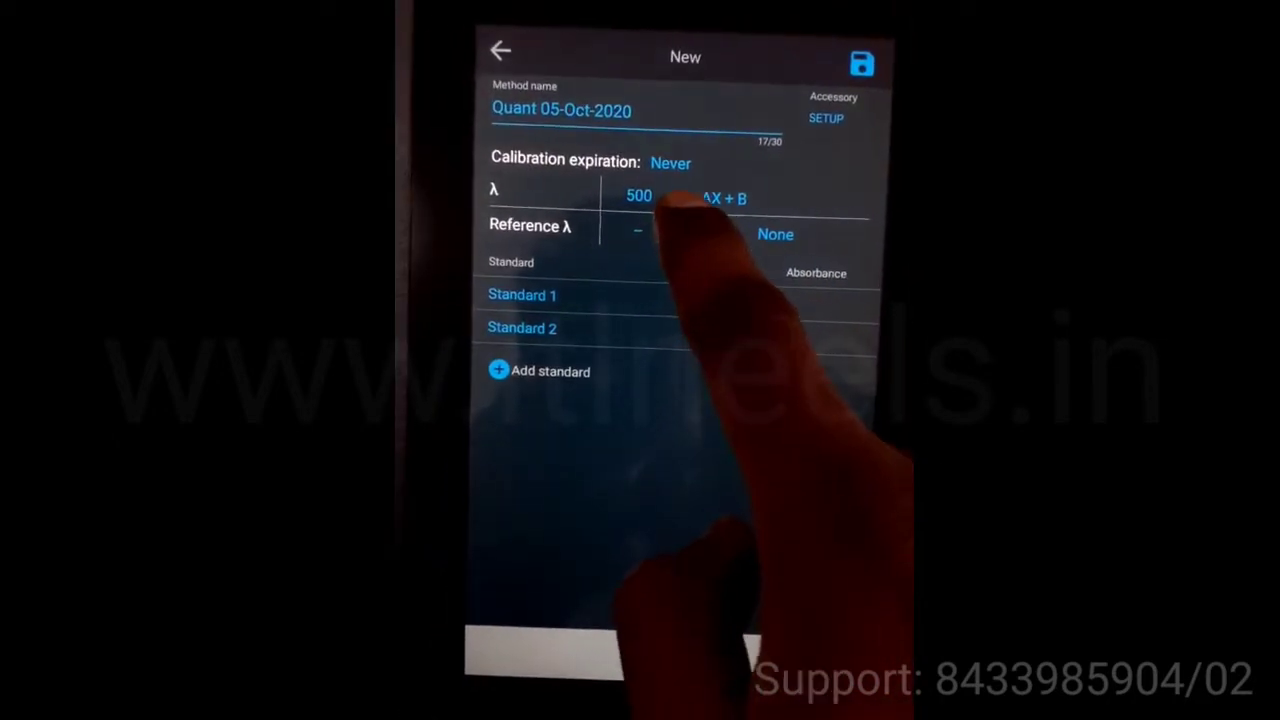
left_click(730, 198)
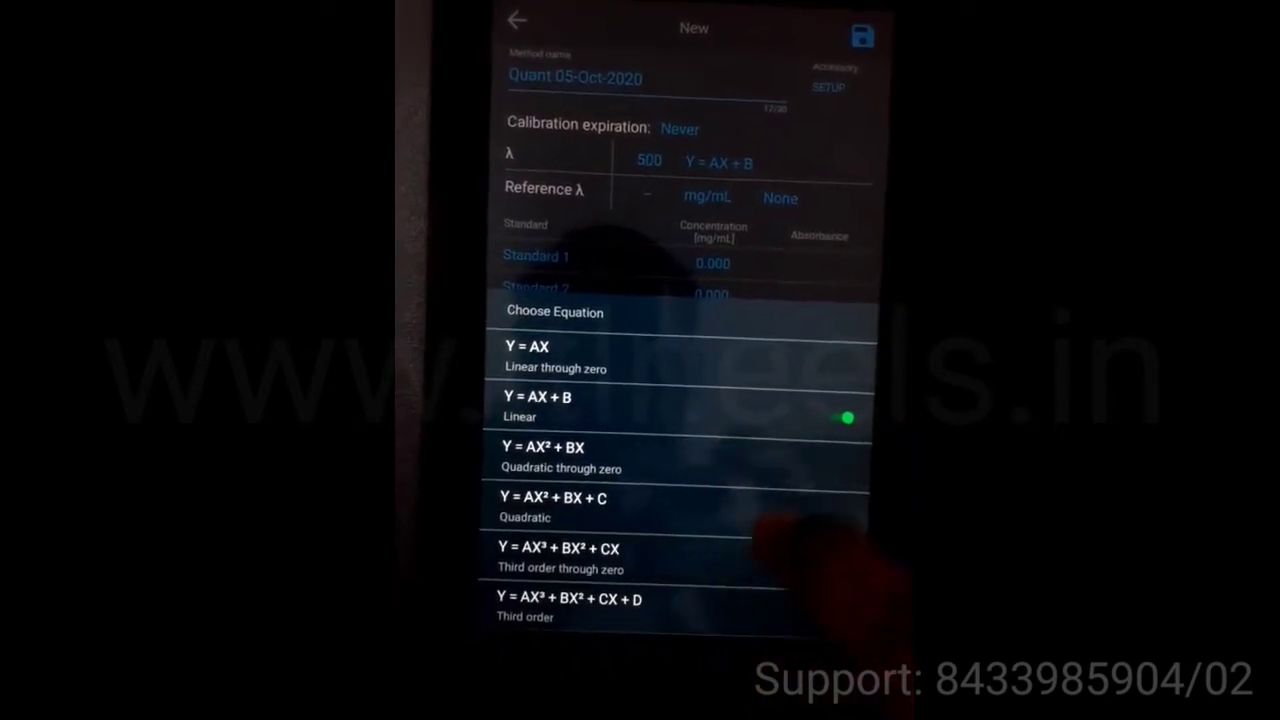
left_click(536, 398)
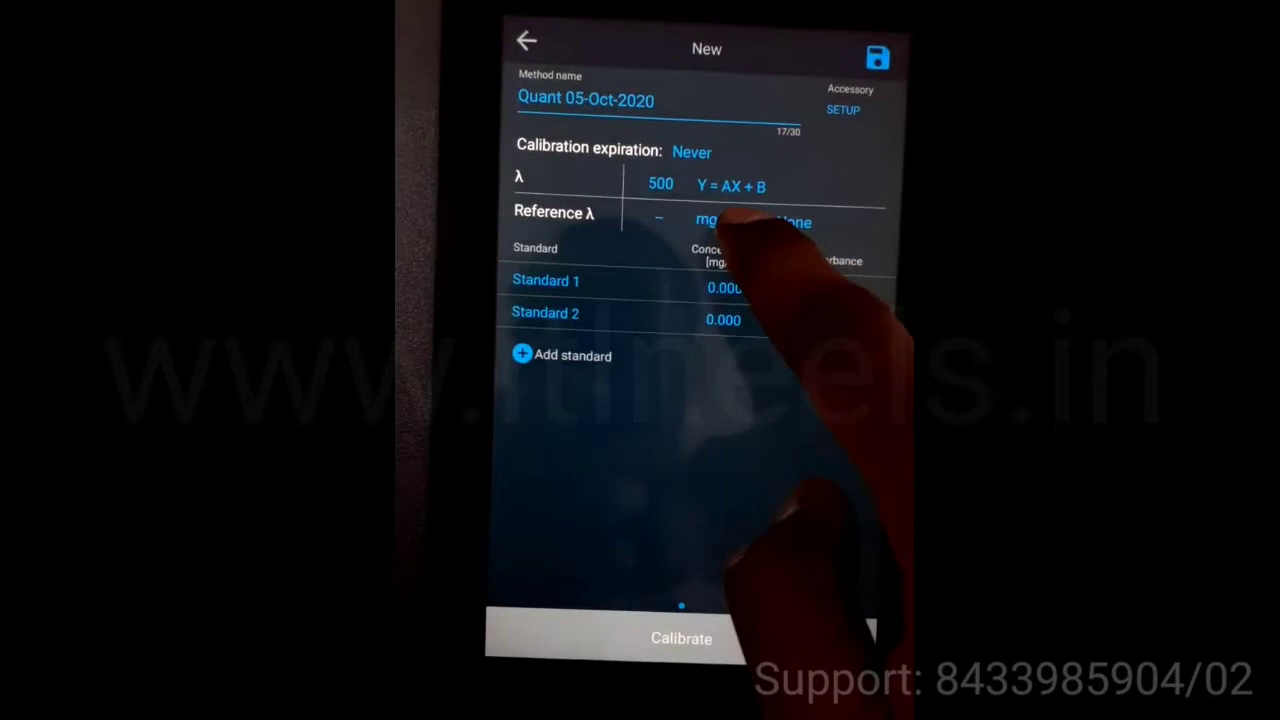
left_click(716, 220)
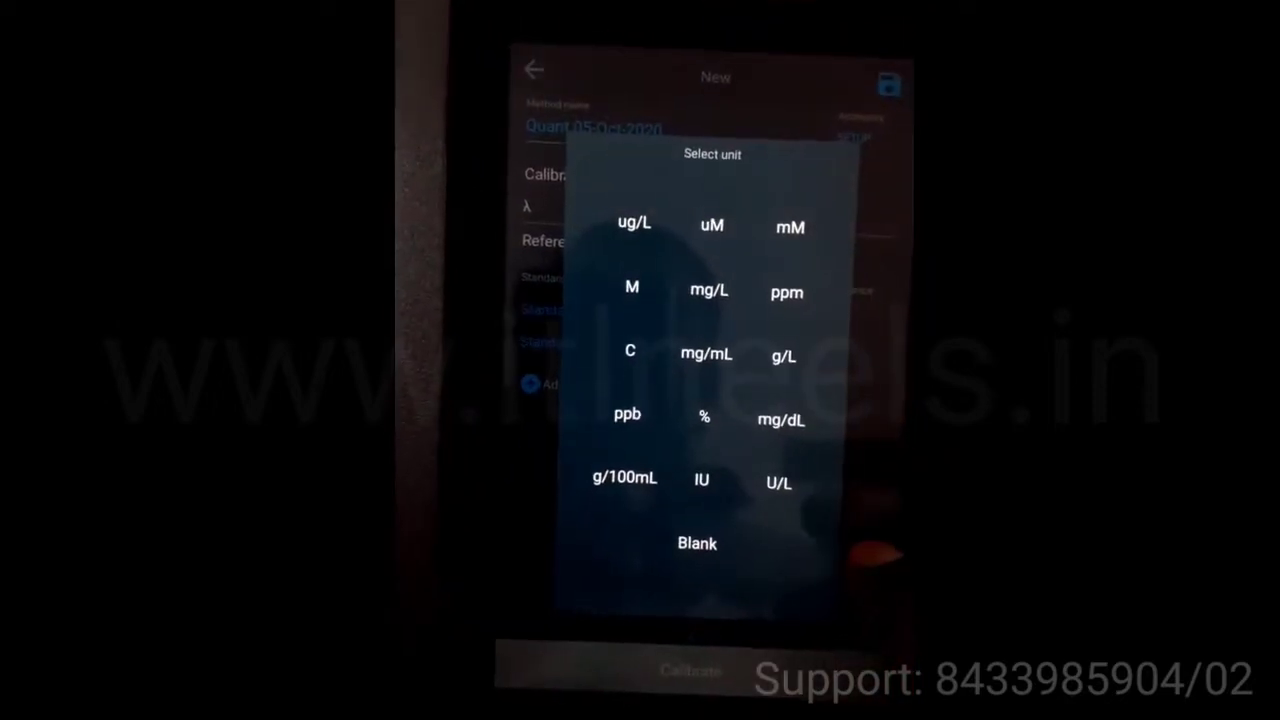
left_click(704, 352)
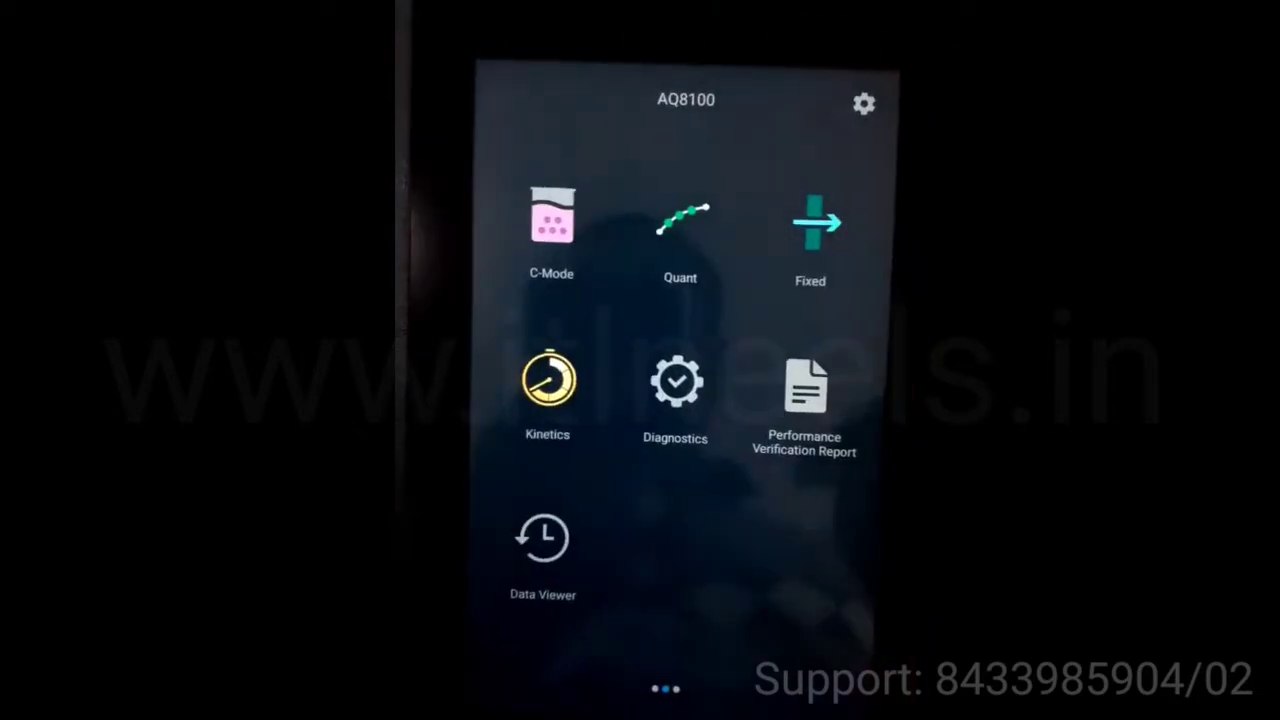
left_click(810, 224)
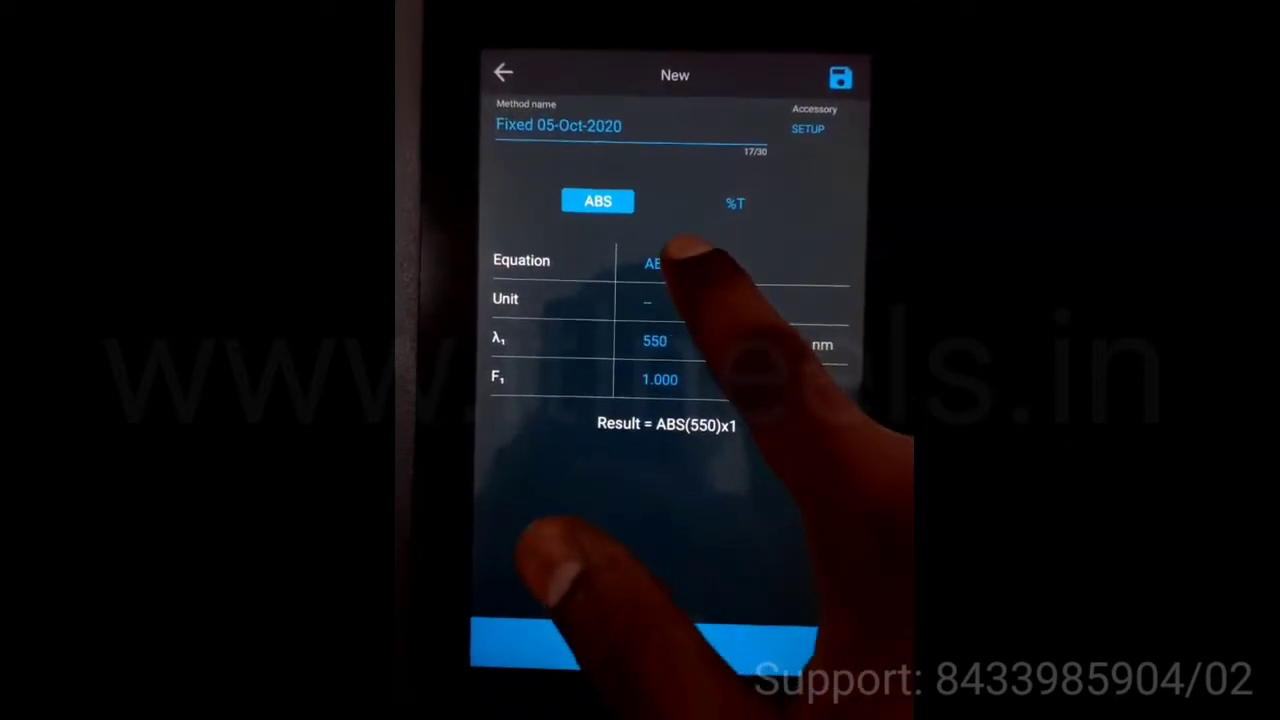
left_click(690, 264)
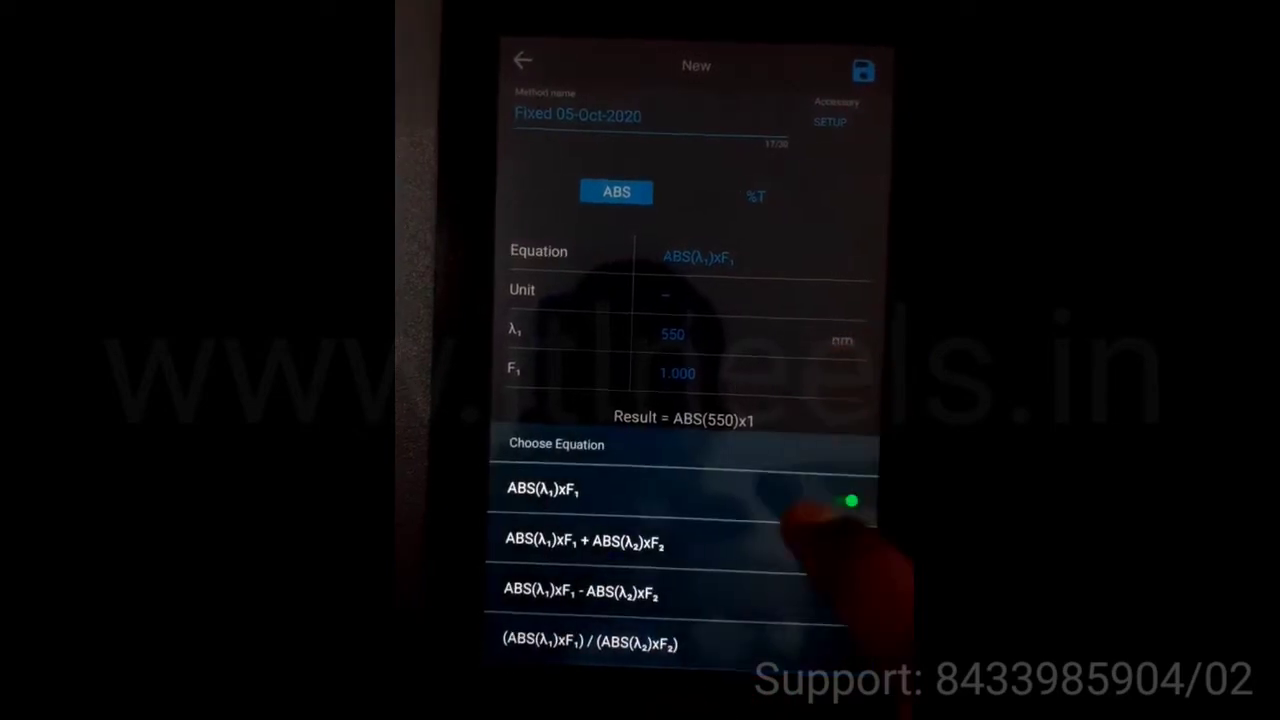
left_click(536, 490)
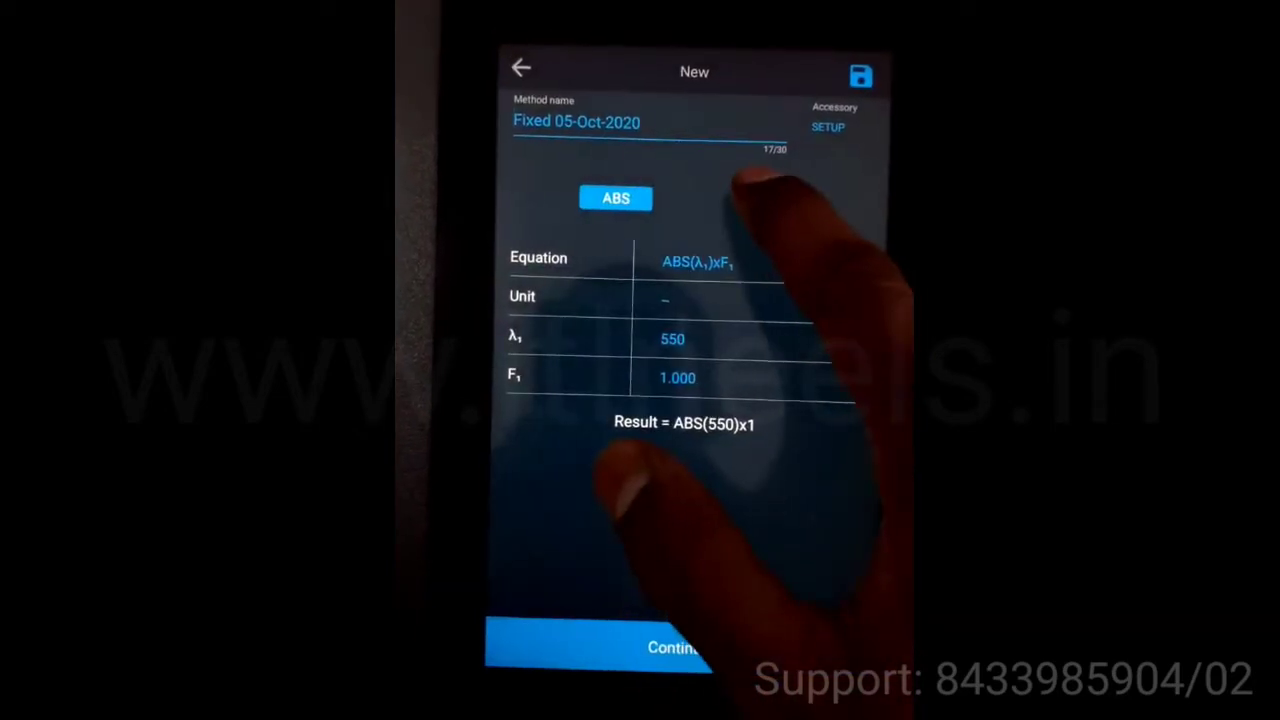
left_click(780, 192)
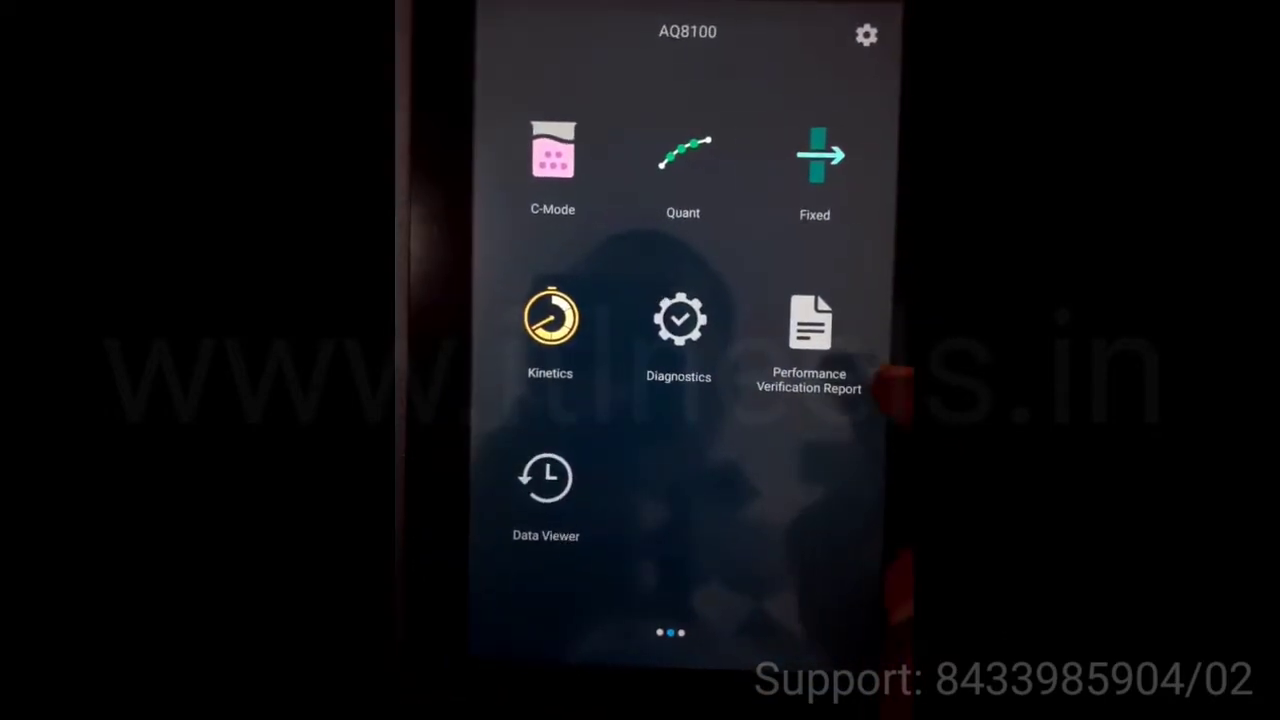
View the two October 5, 2020 experiments in Data Viewer and open the saved Quant record
left_click(810, 322)
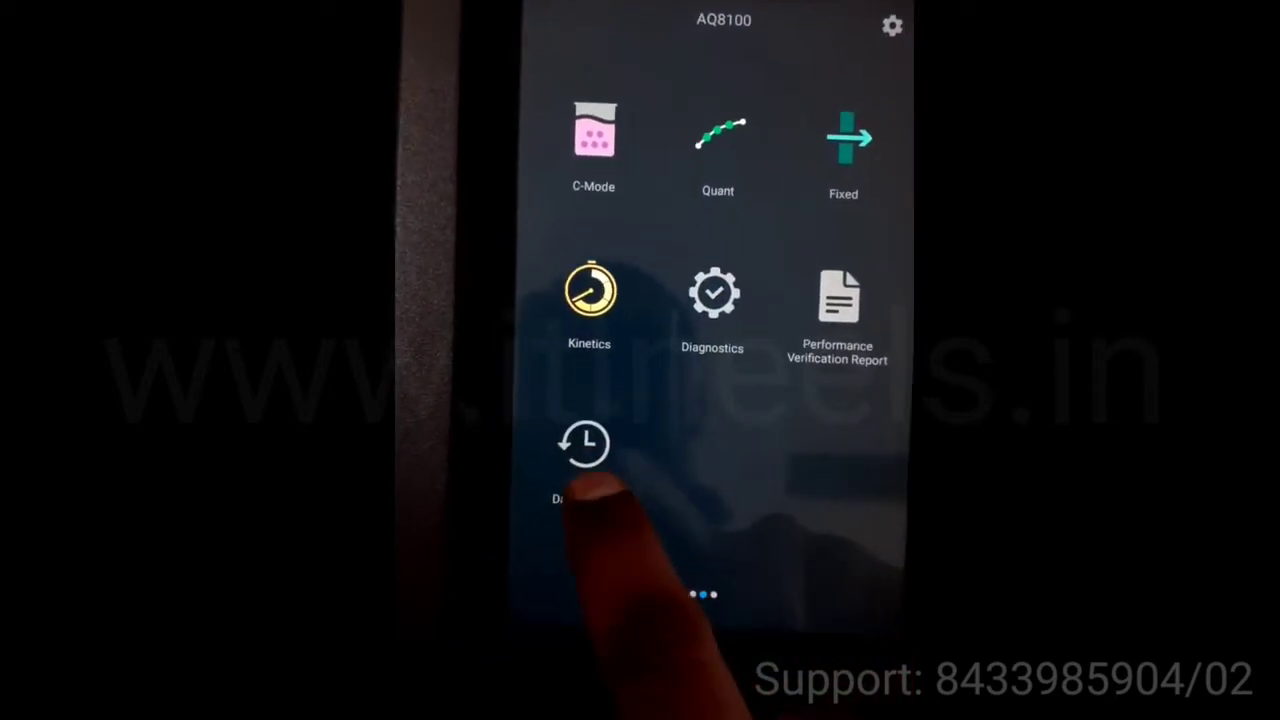
left_click(584, 444)
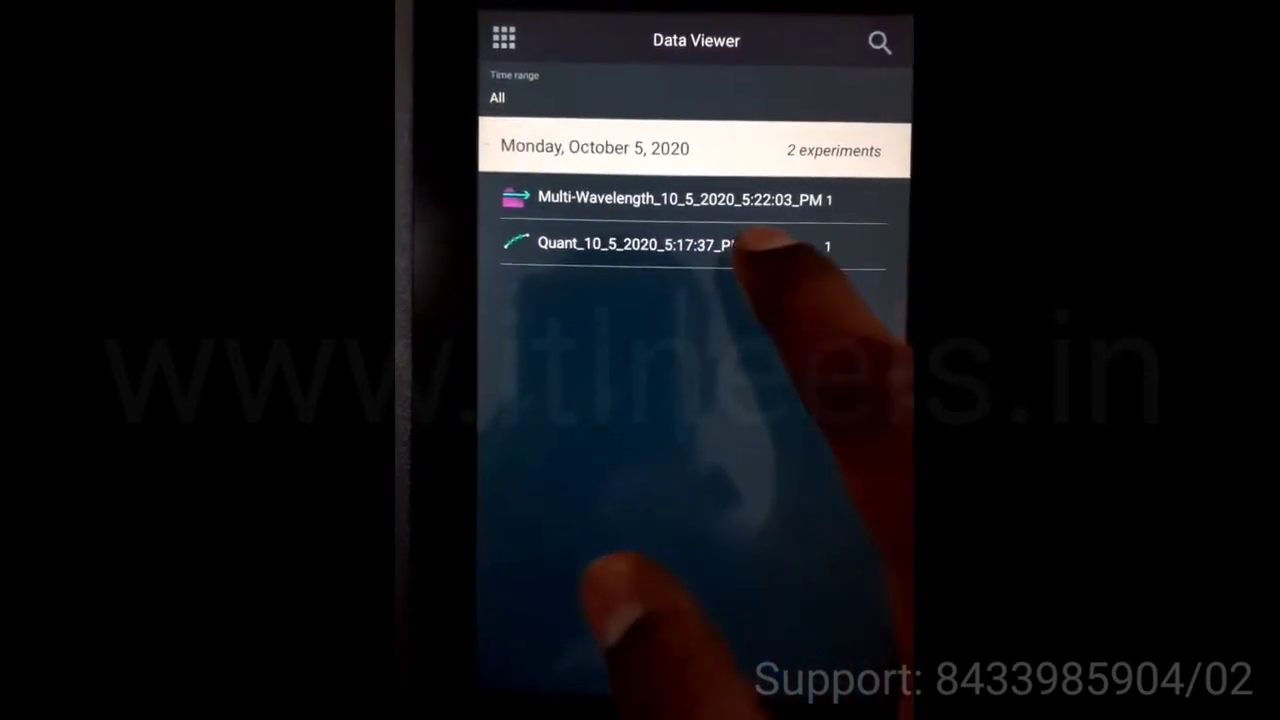
left_click(680, 198)
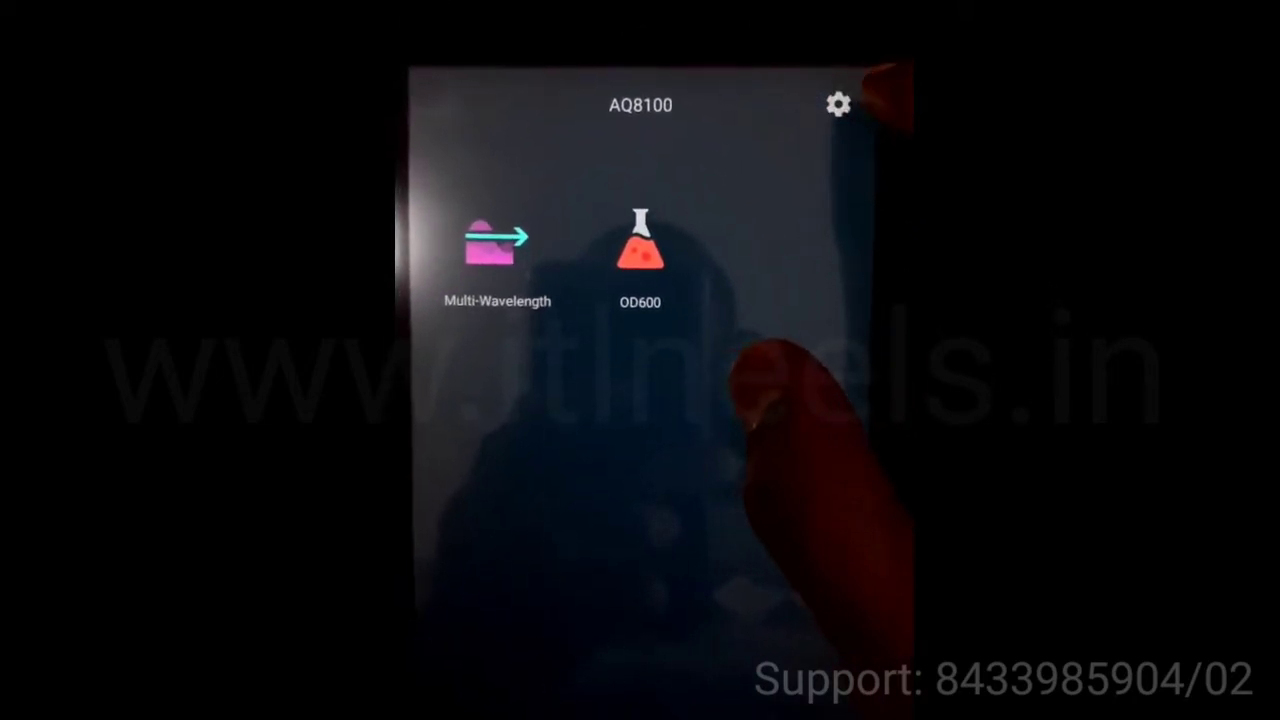
Look at the Display brightness and screen saver options, then return to the Settings list
left_click(844, 104)
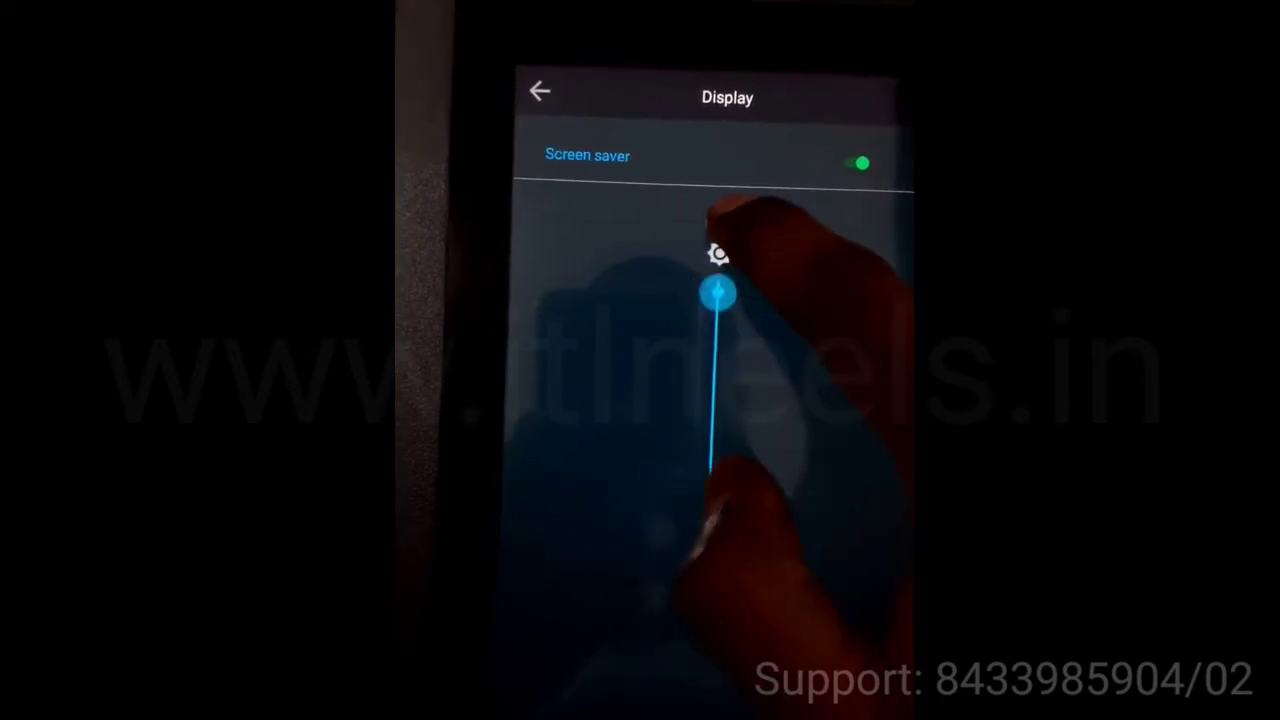
left_click(542, 92)
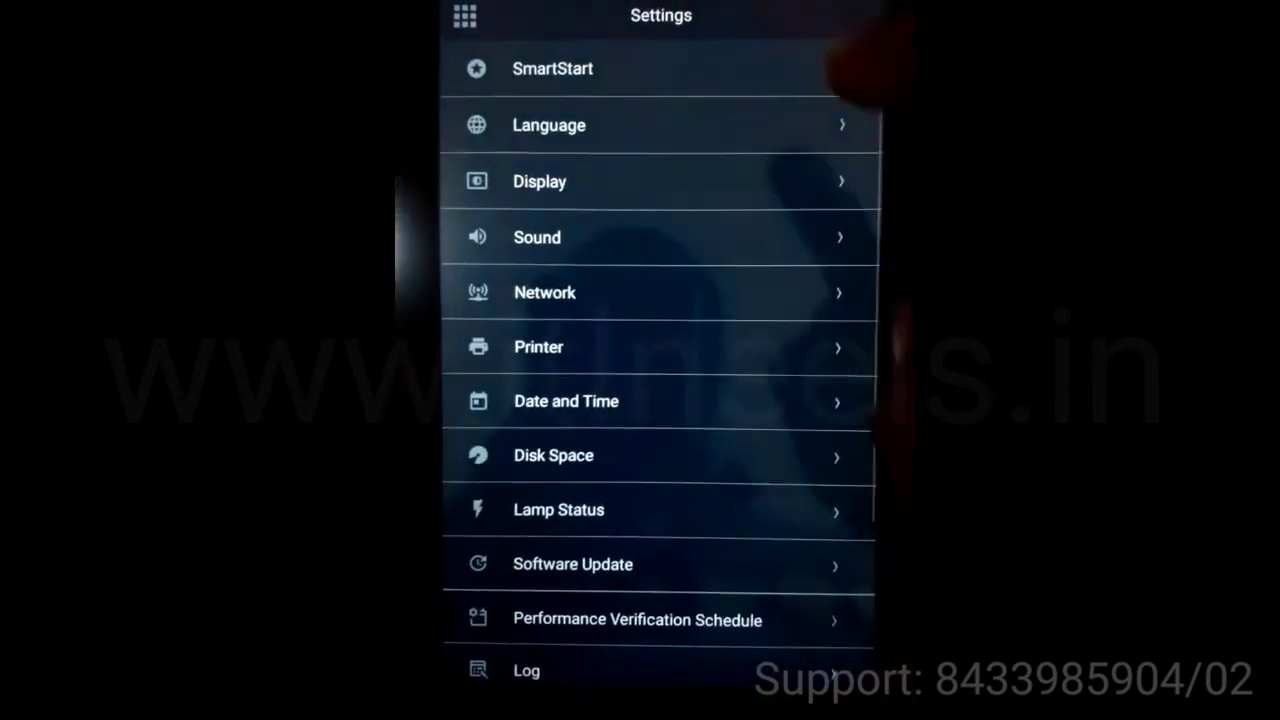